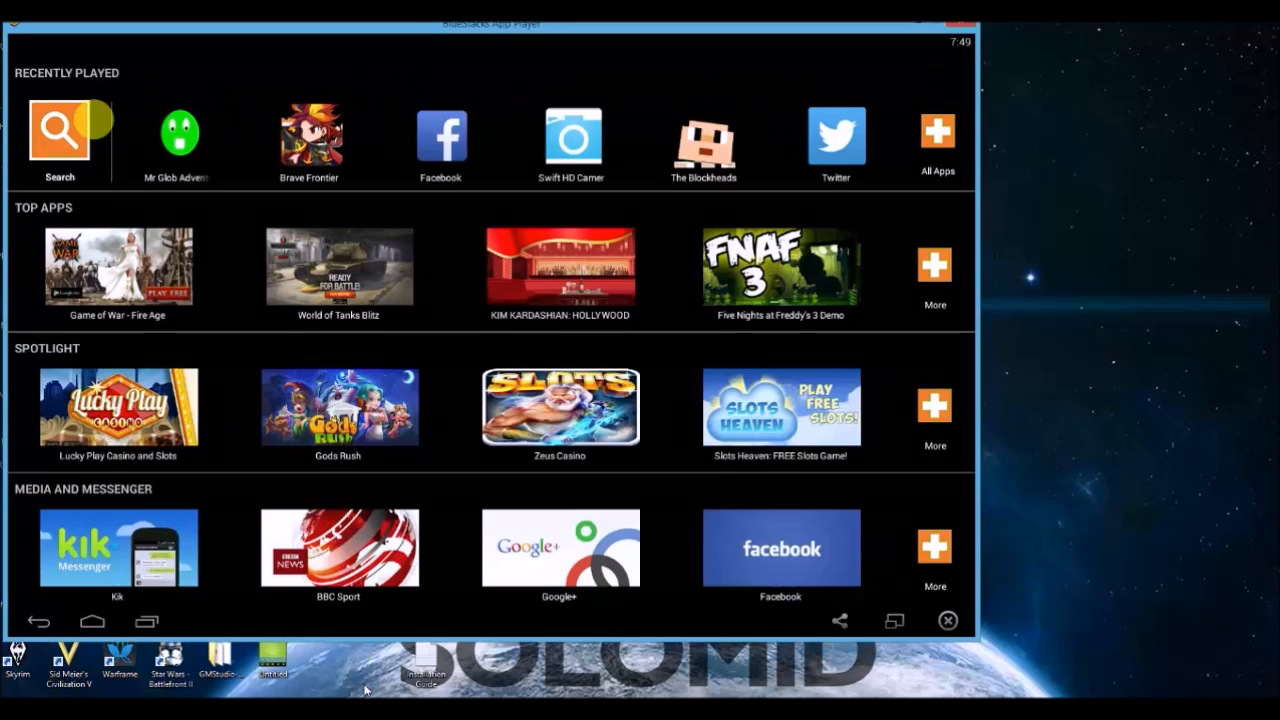
pyautogui.moveTo(556, 310)
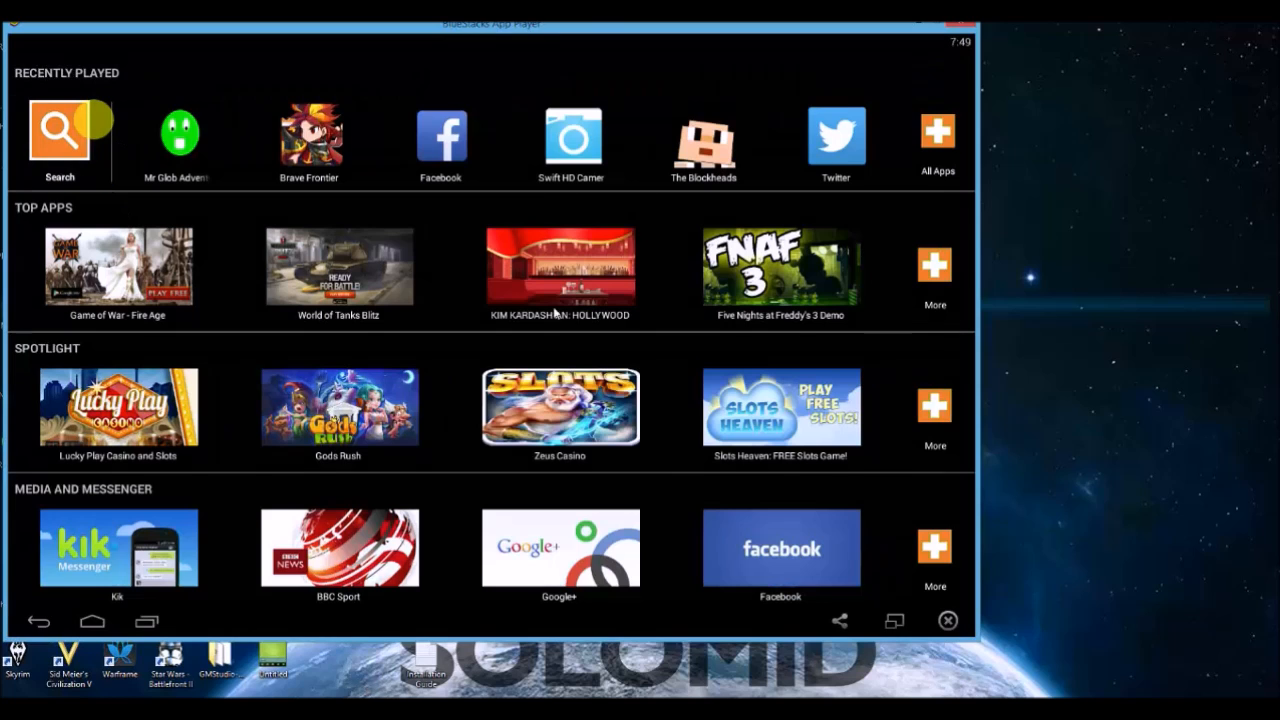
# Step: Search BlueStacks for 'the blockheads' so the game appears in the results
pyautogui.write('the bl')
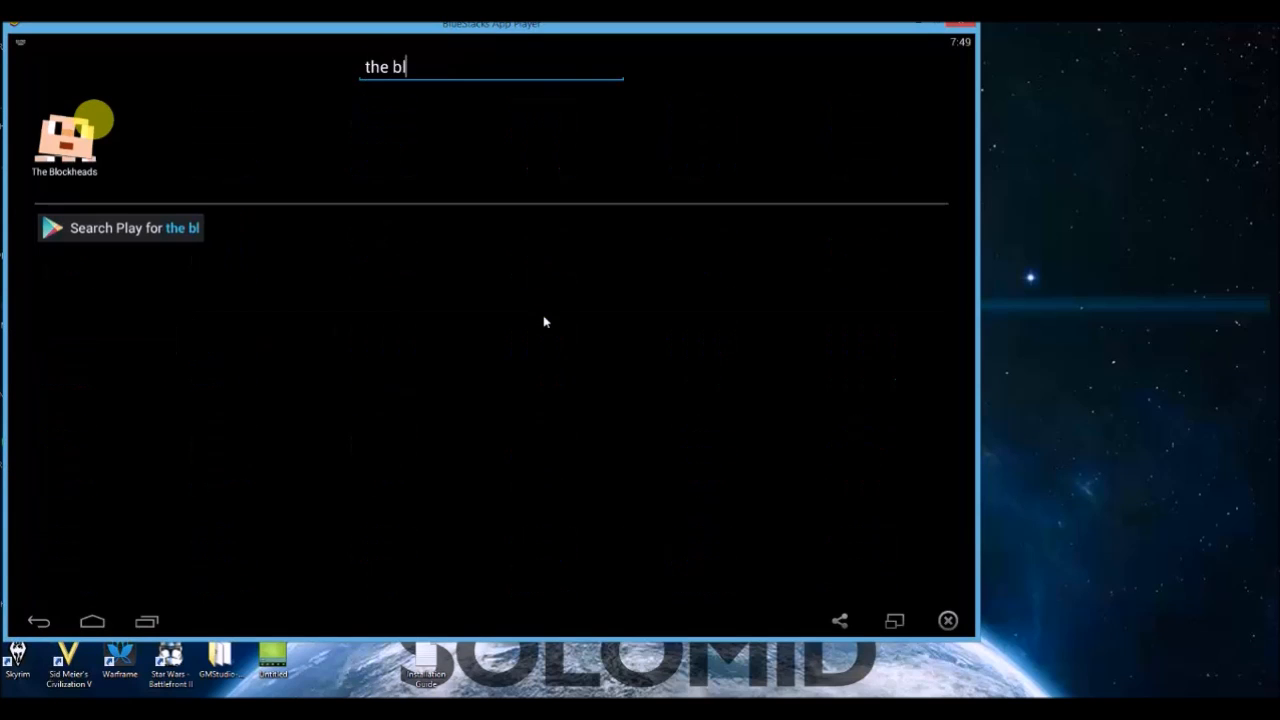
pyautogui.write('ockhea')
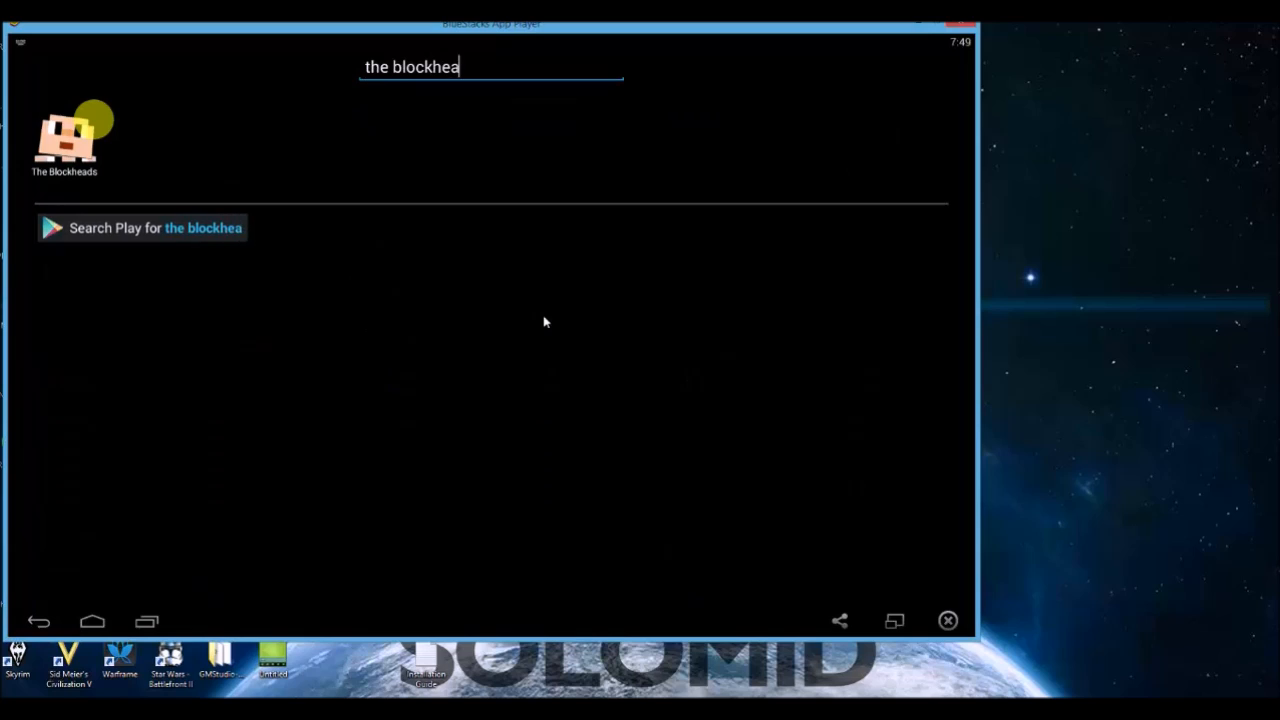
pyautogui.write('ds')
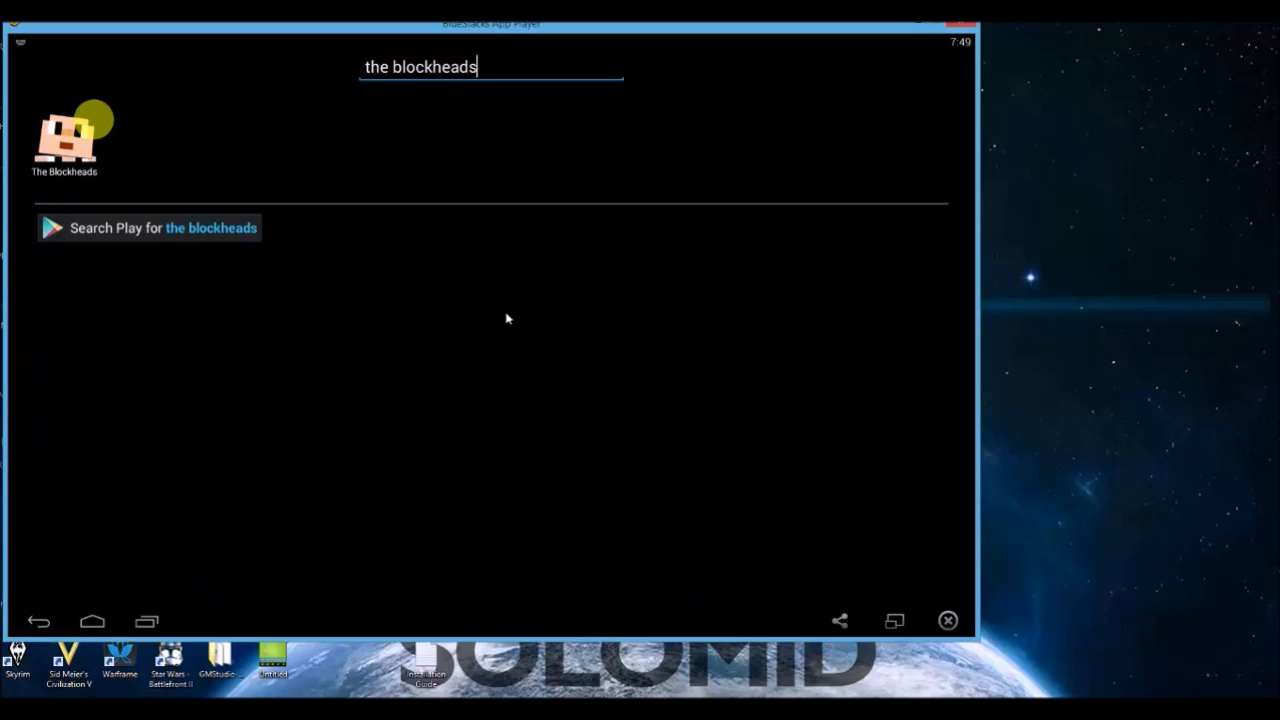
pyautogui.moveTo(322, 368)
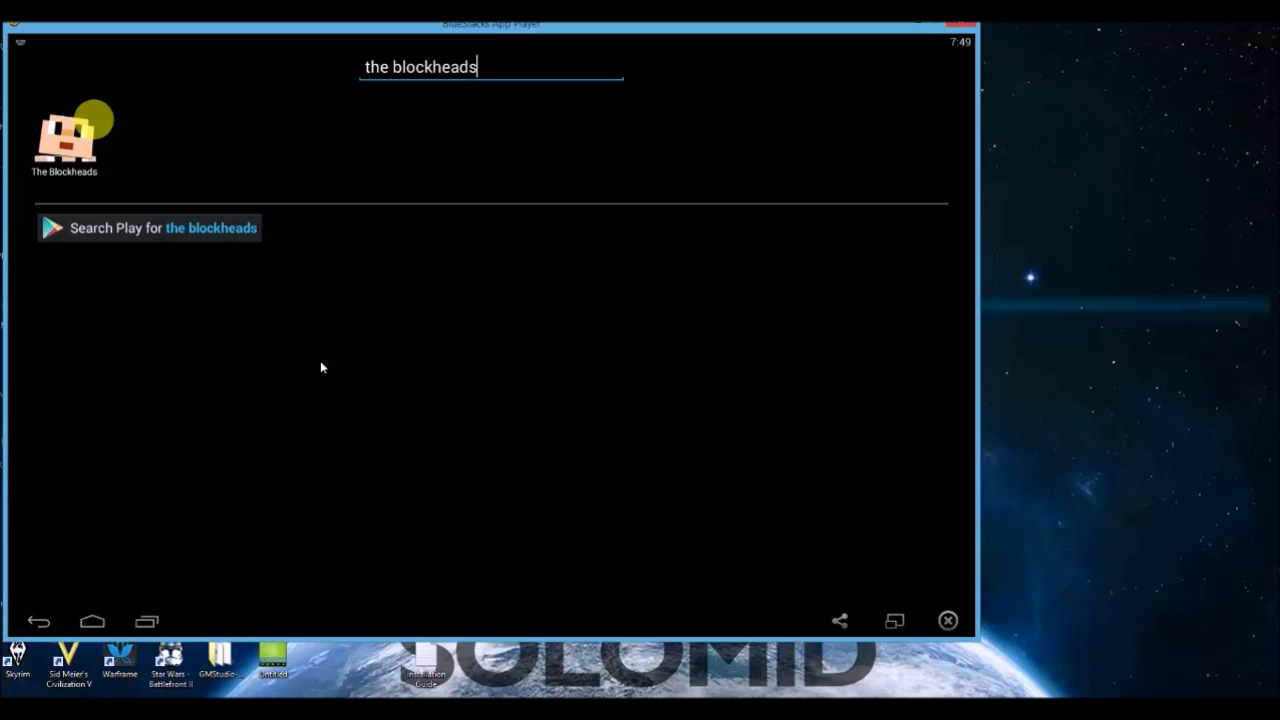
pyautogui.moveTo(754, 40)
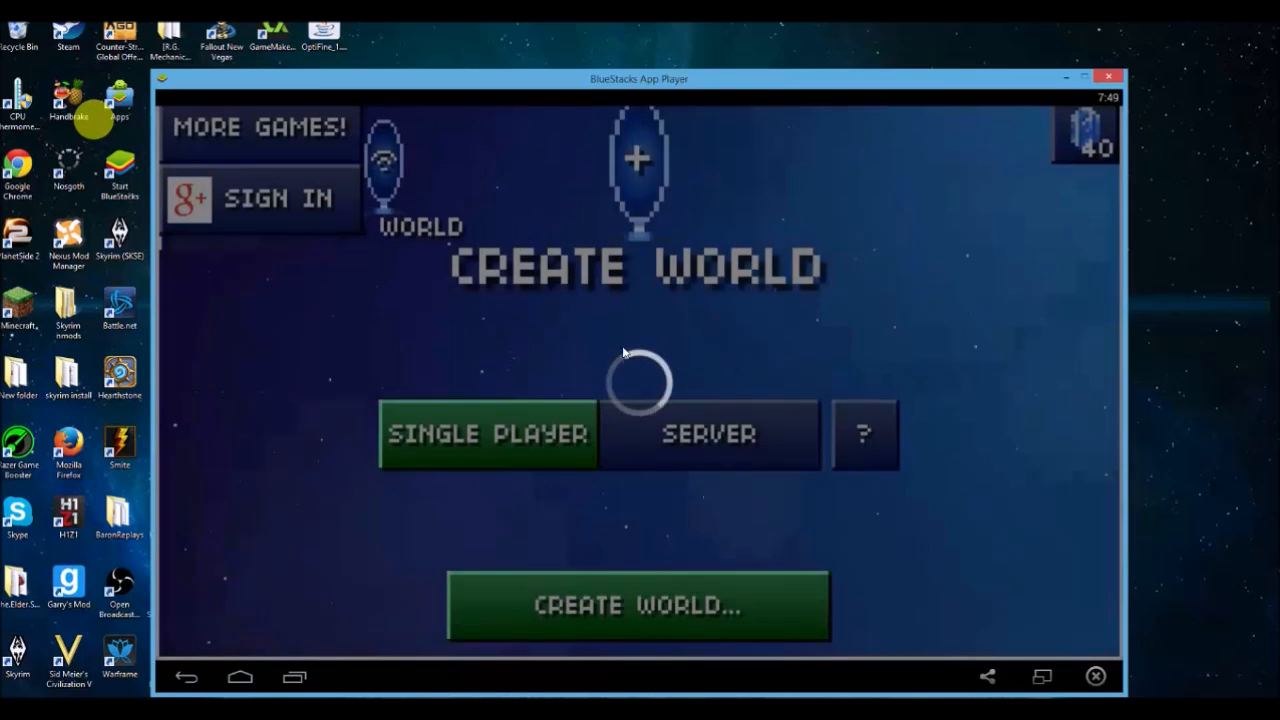
# Step: Start the Google+ sign-in, then cancel the permission request to reach the Create World menu
pyautogui.click(276, 198)
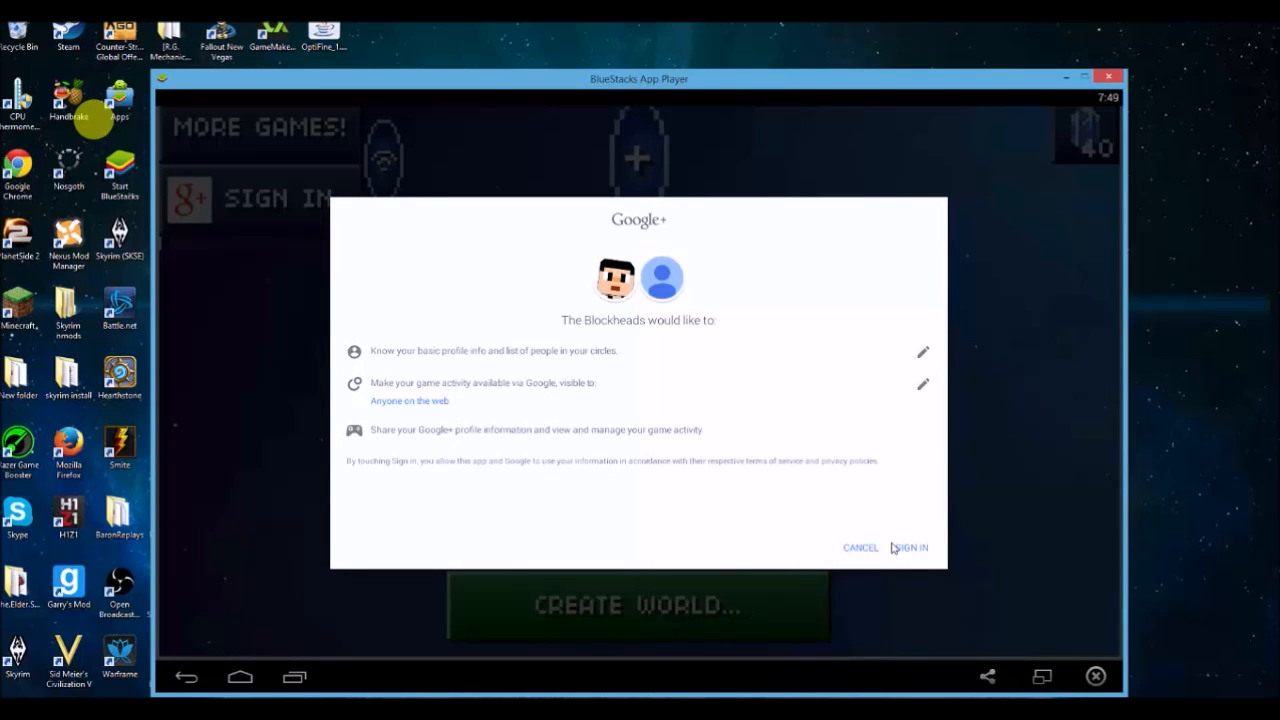
pyautogui.click(910, 548)
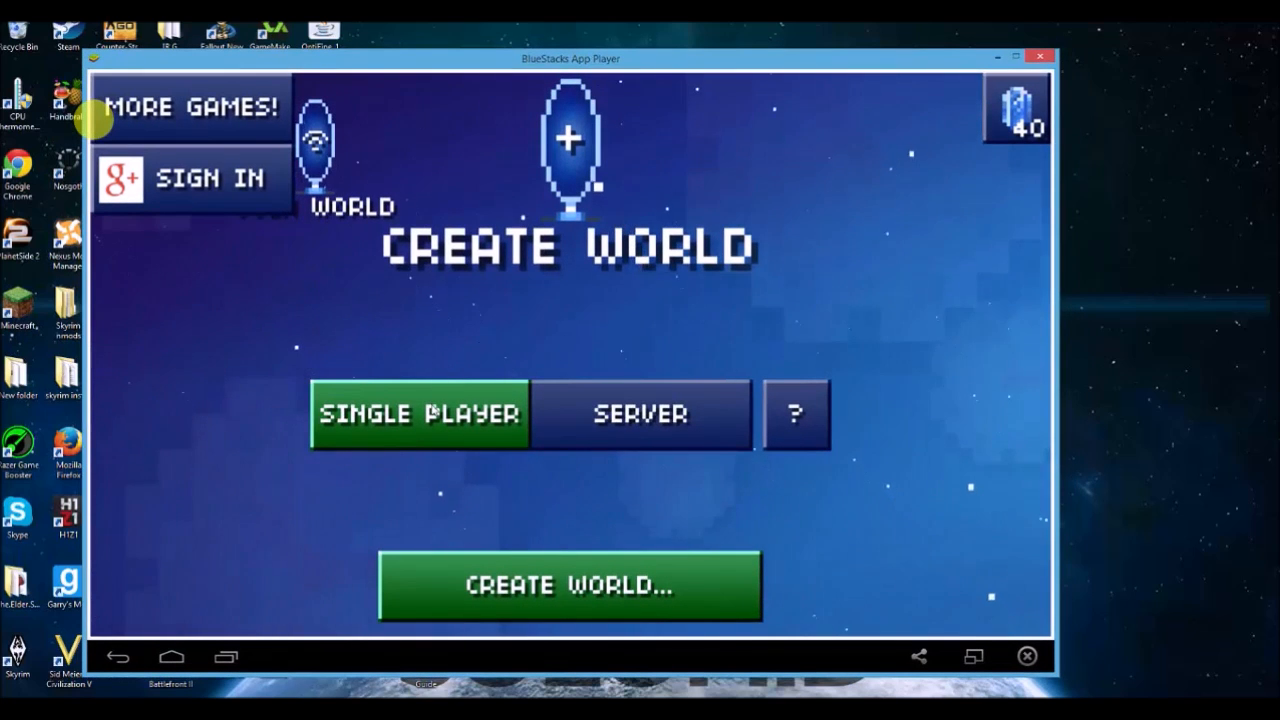
pyautogui.moveTo(524, 540)
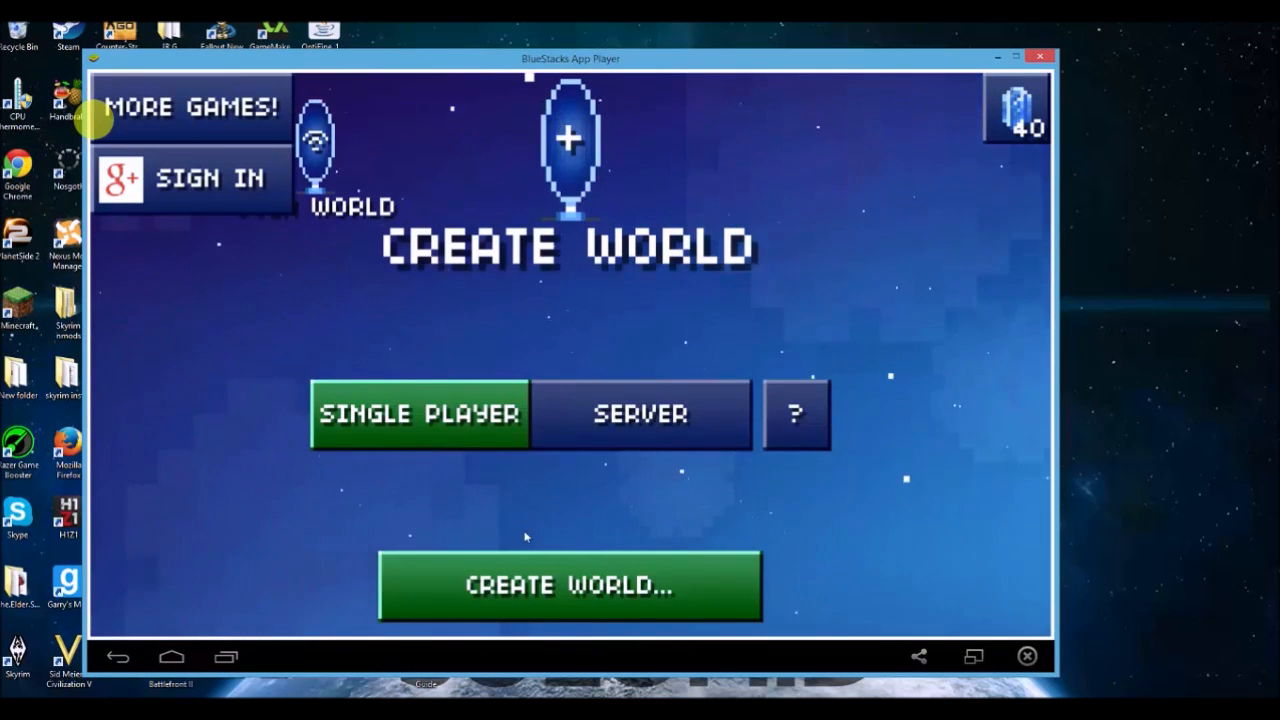
# Step: Create the single-player world Marble Garden and confirm skipping the tutorial
pyautogui.click(570, 588)
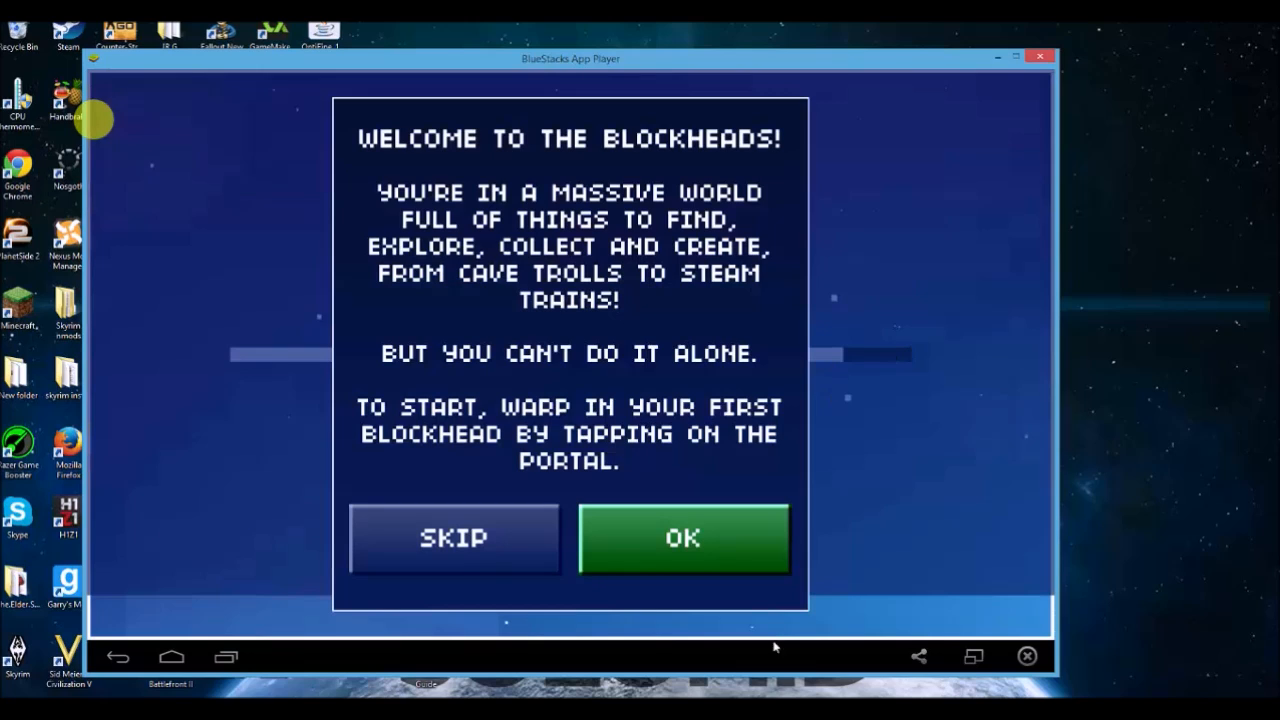
pyautogui.click(456, 540)
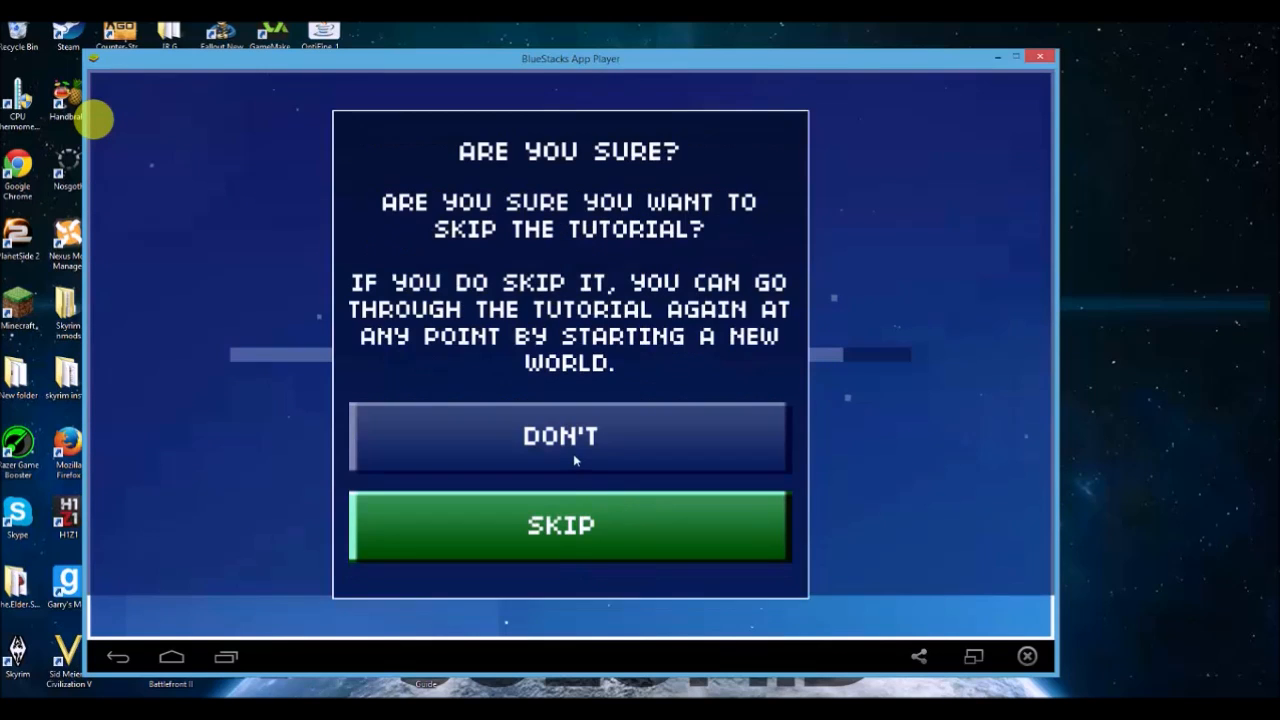
pyautogui.click(568, 528)
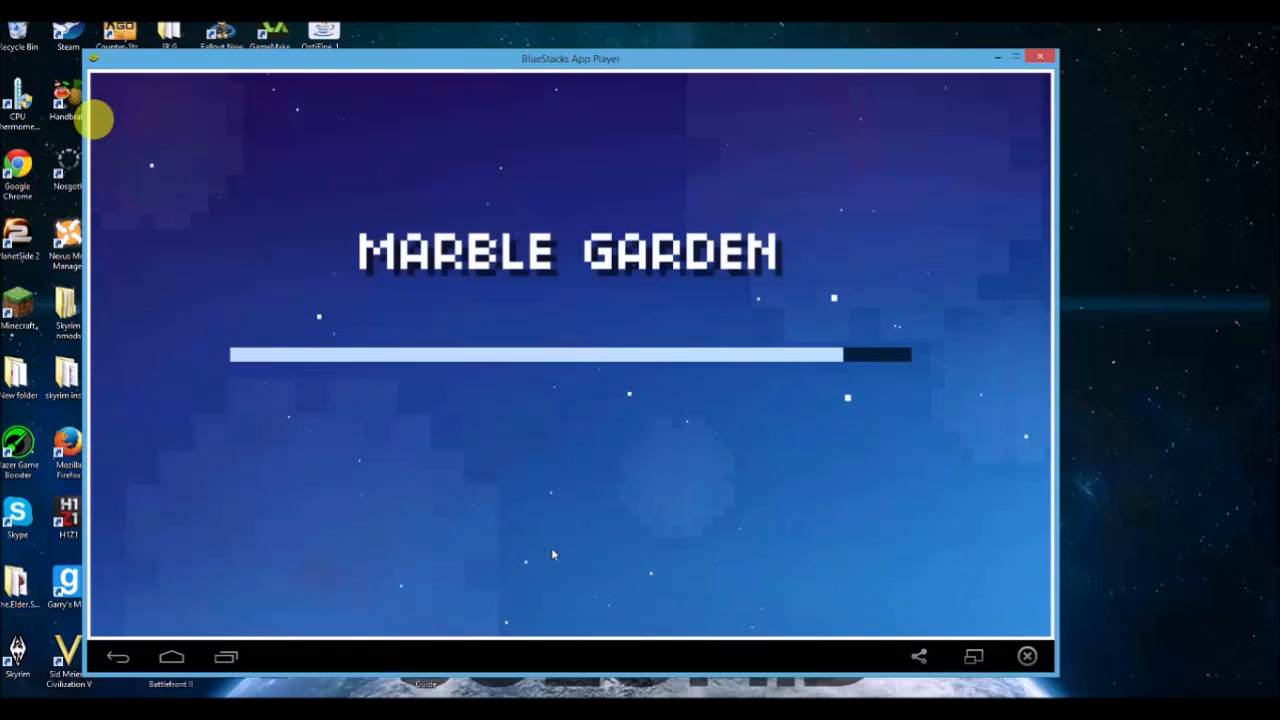
pyautogui.moveTo(768, 418)
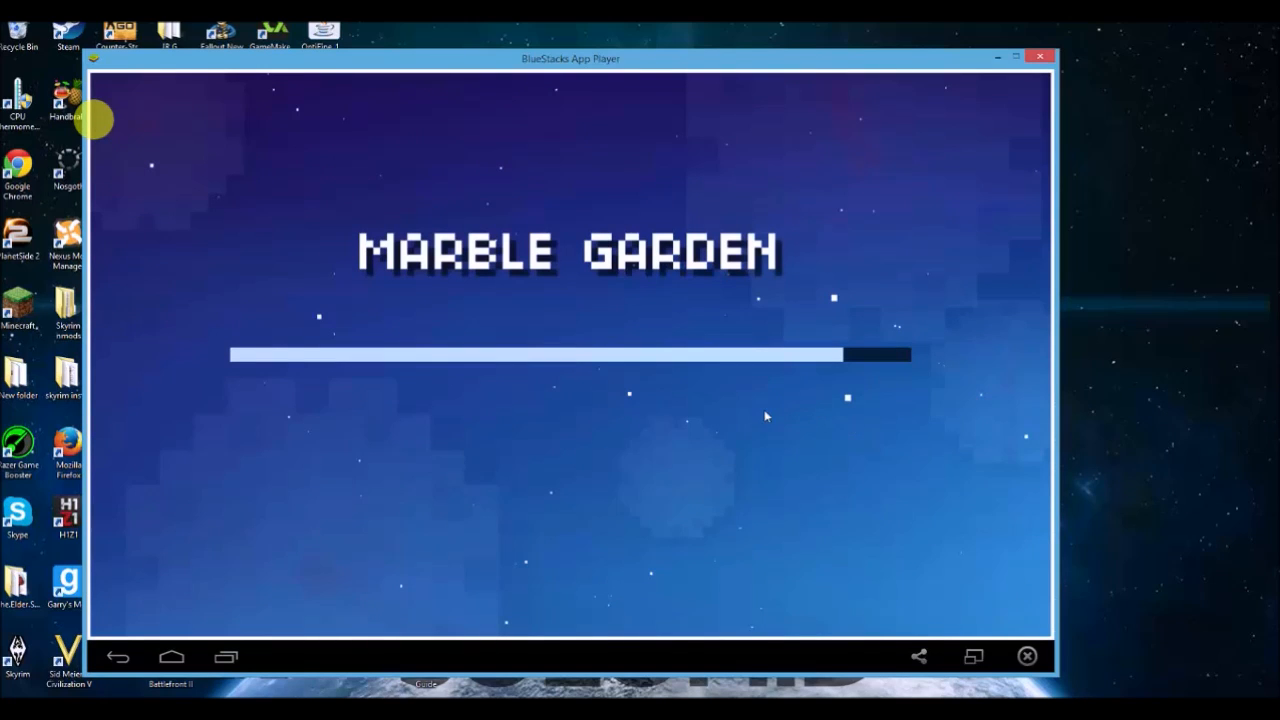
pyautogui.moveTo(832, 322)
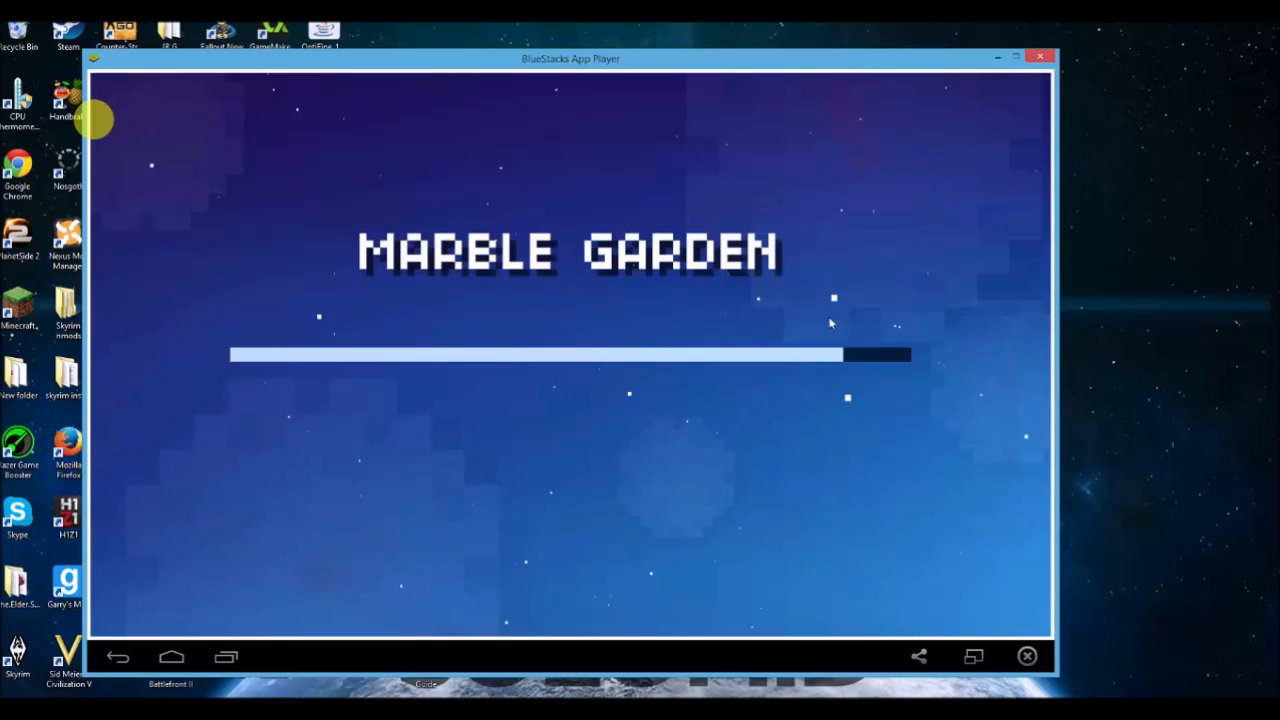
pyautogui.moveTo(536, 436)
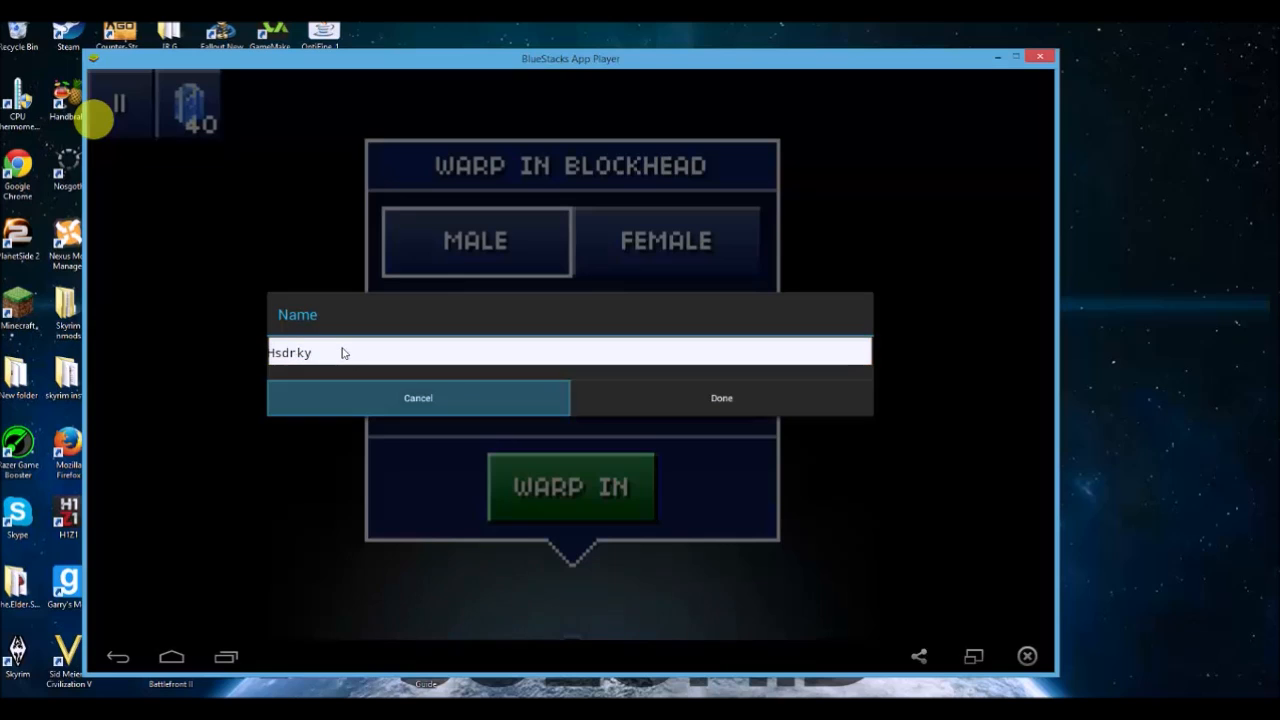
# Step: Warp the blockhead HSDRKY into Marble Garden, then leave for the world menu
pyautogui.click(720, 398)
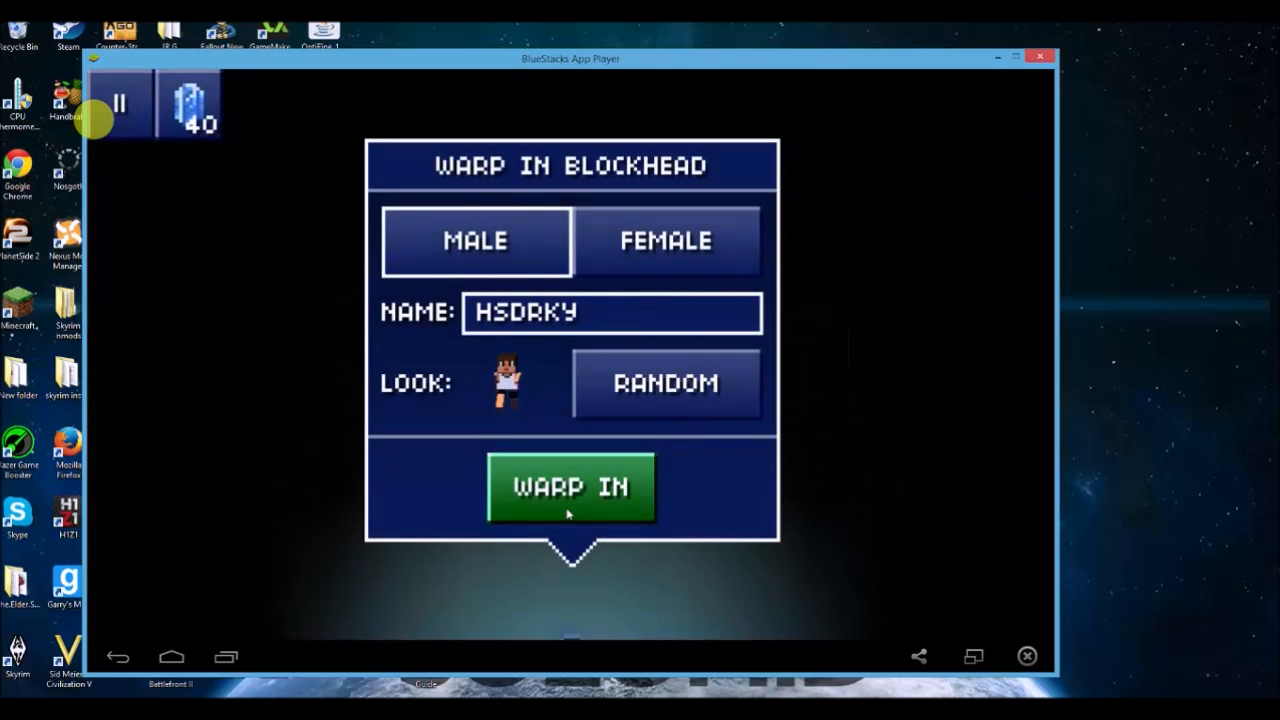
pyautogui.click(568, 488)
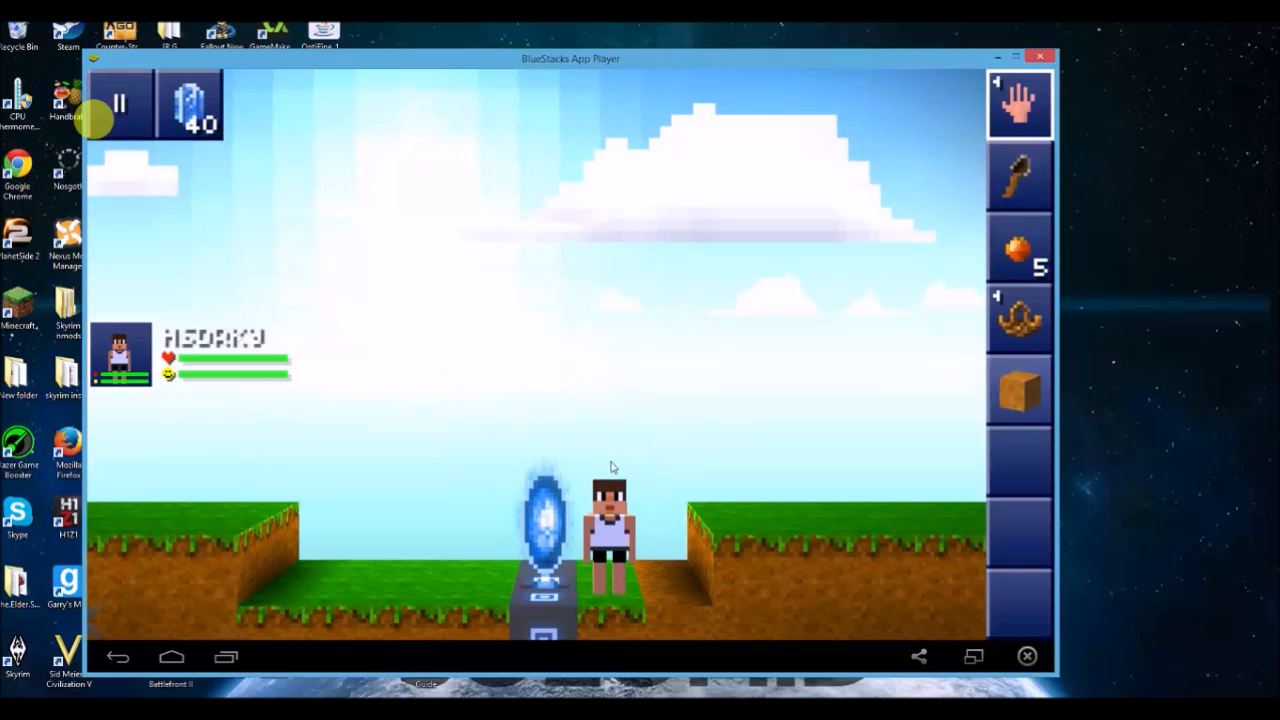
pyautogui.click(124, 104)
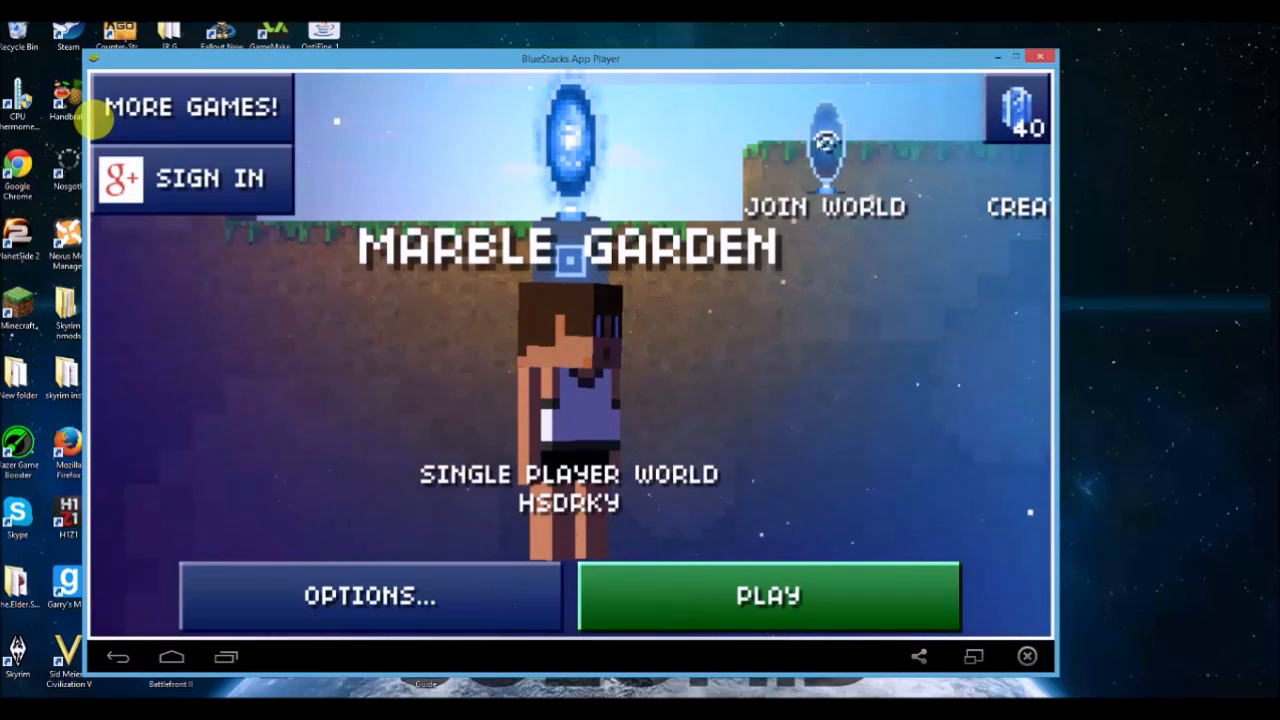
# Step: Request a random multiplayer world and dismiss the nickname-taken error
pyautogui.click(826, 150)
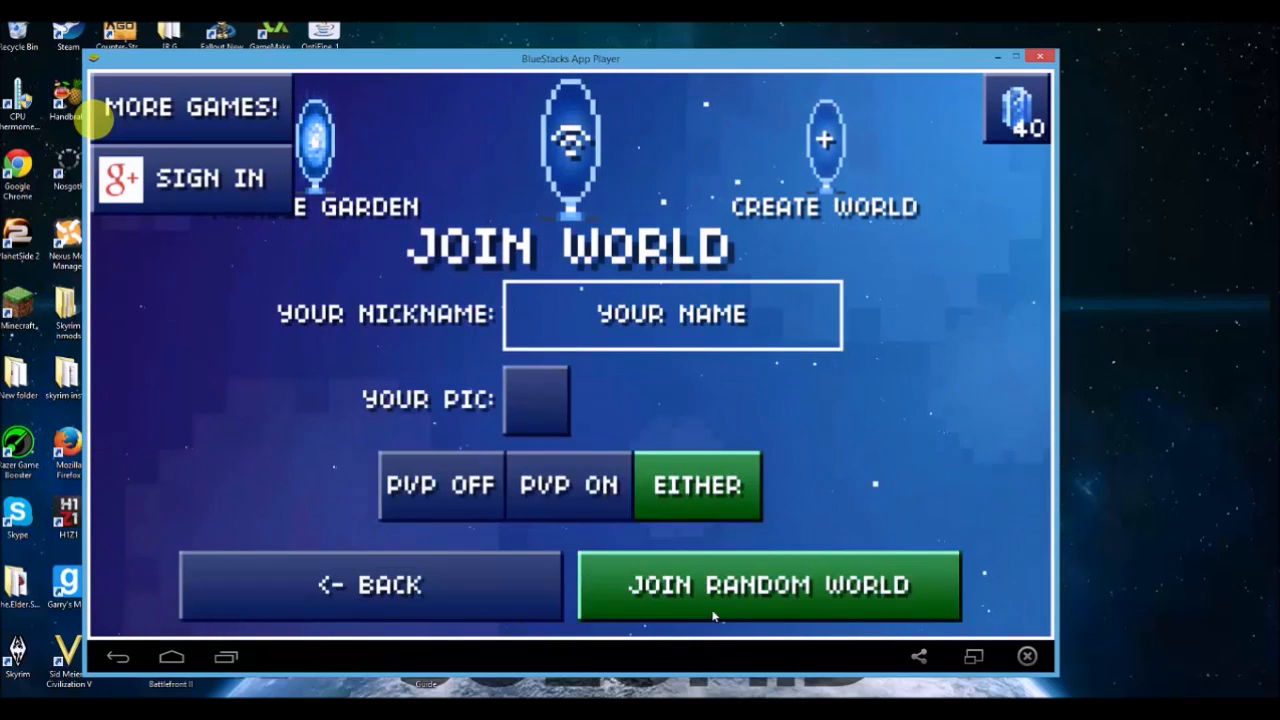
pyautogui.click(772, 586)
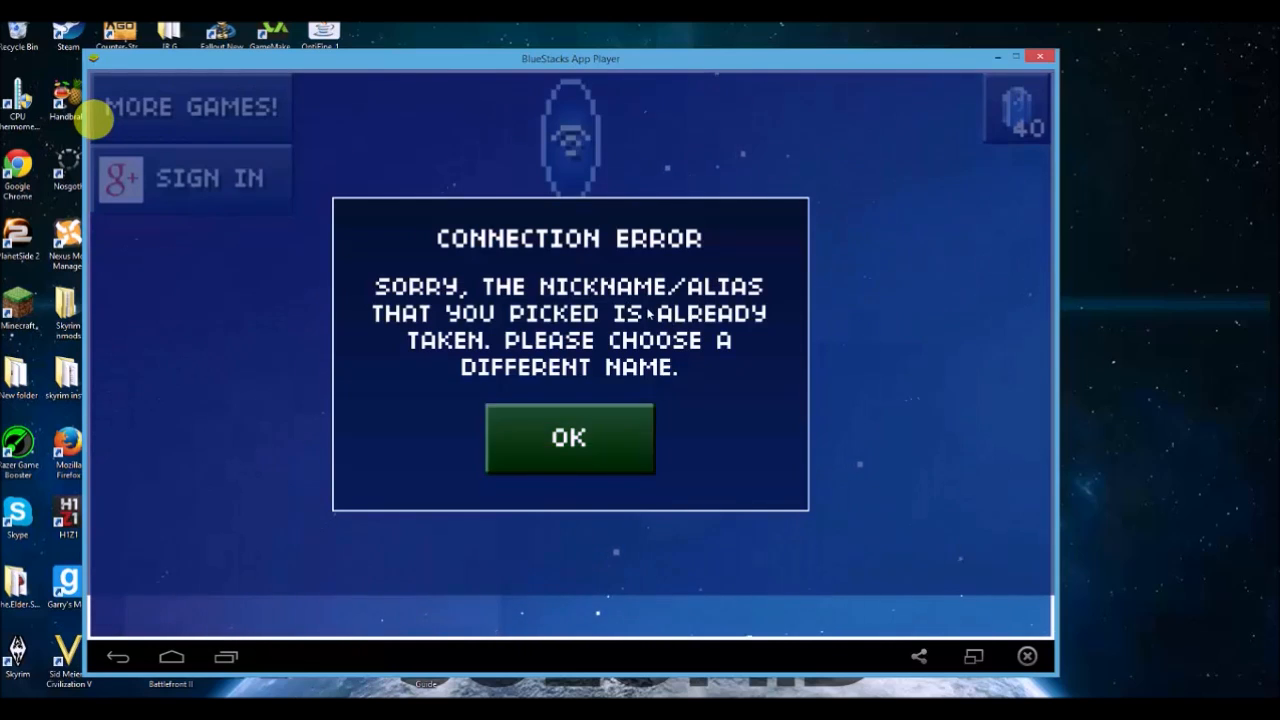
pyautogui.click(568, 438)
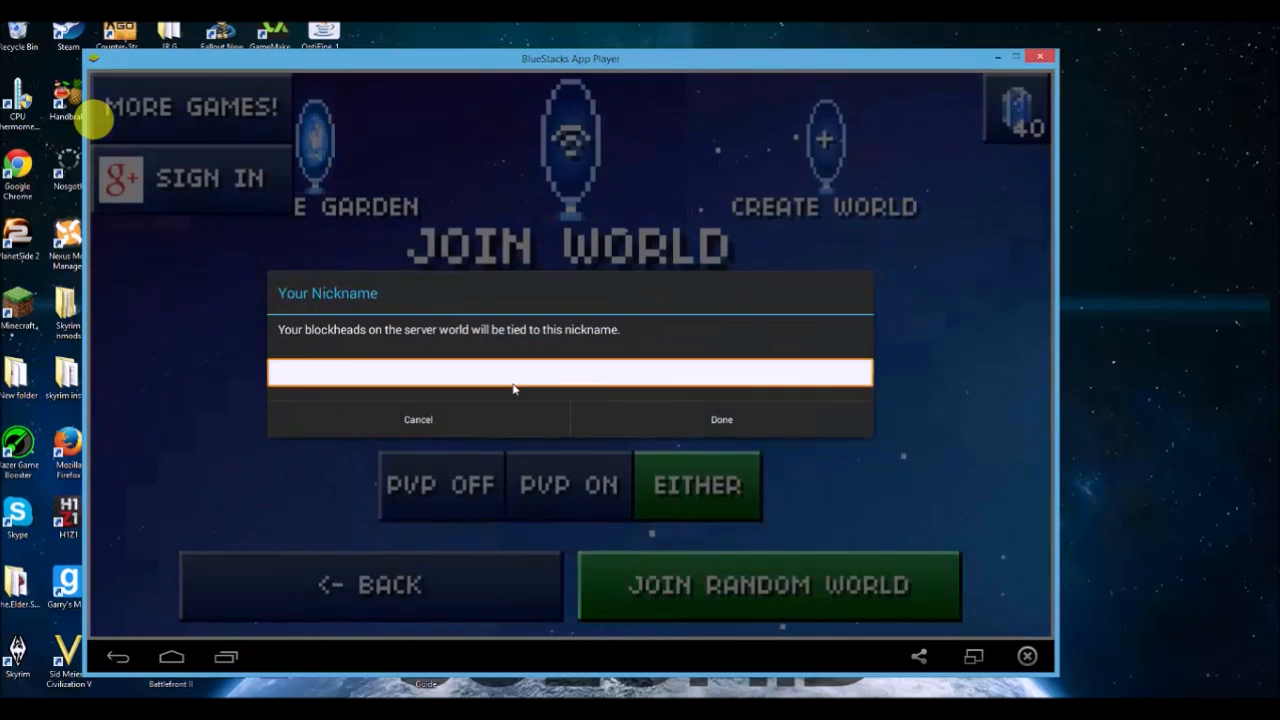
# Step: Set the nickname to '1245423qb nmvatr' and join a random world with it
pyautogui.write('1245423qb nmvatr')
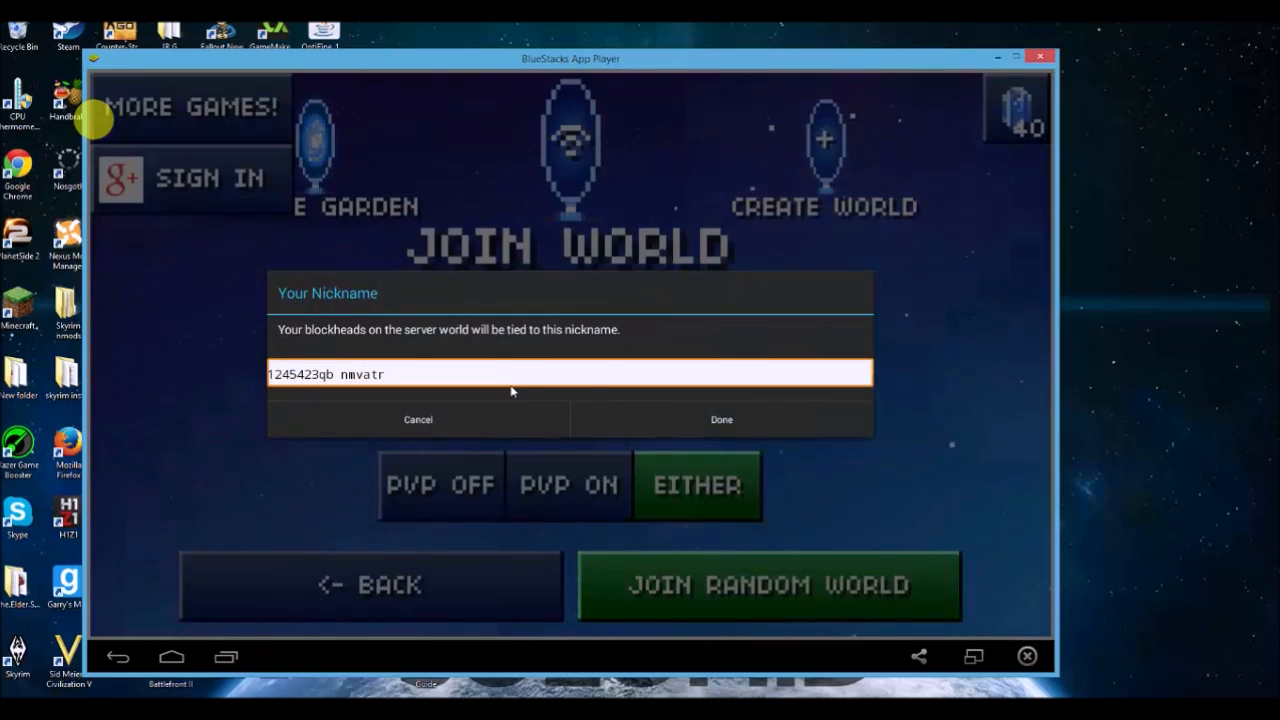
pyautogui.click(720, 420)
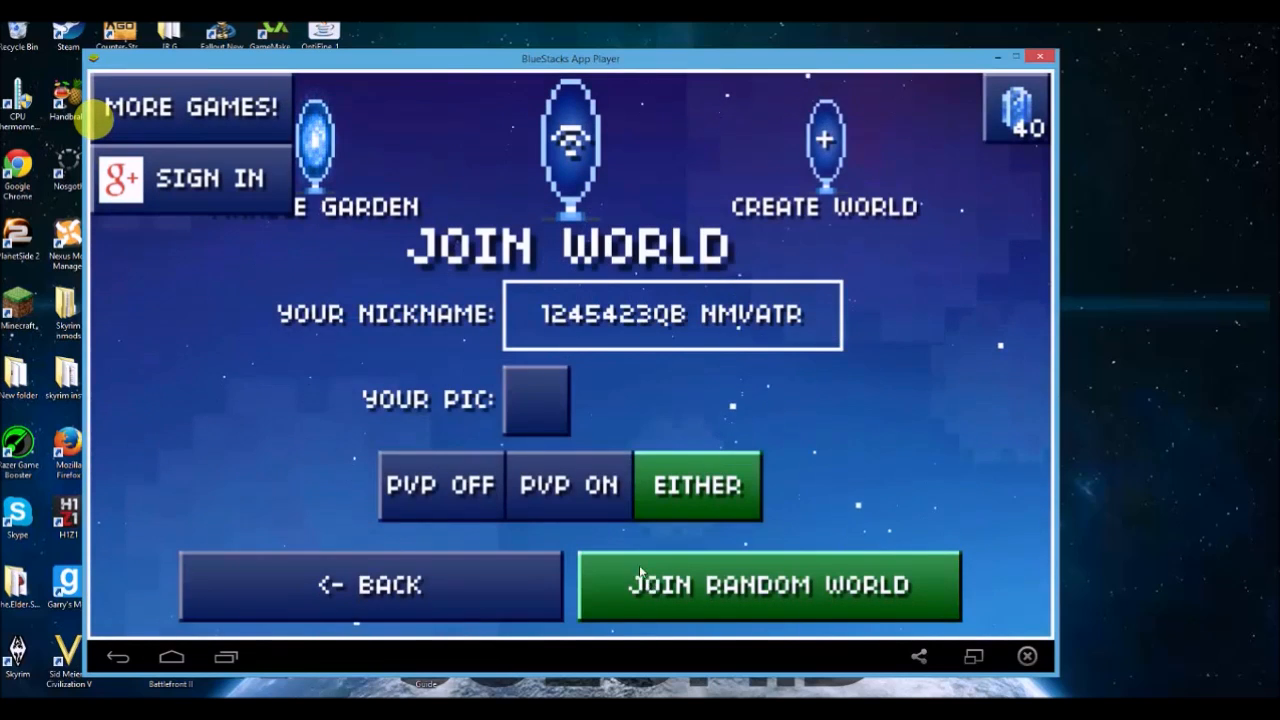
pyautogui.click(770, 584)
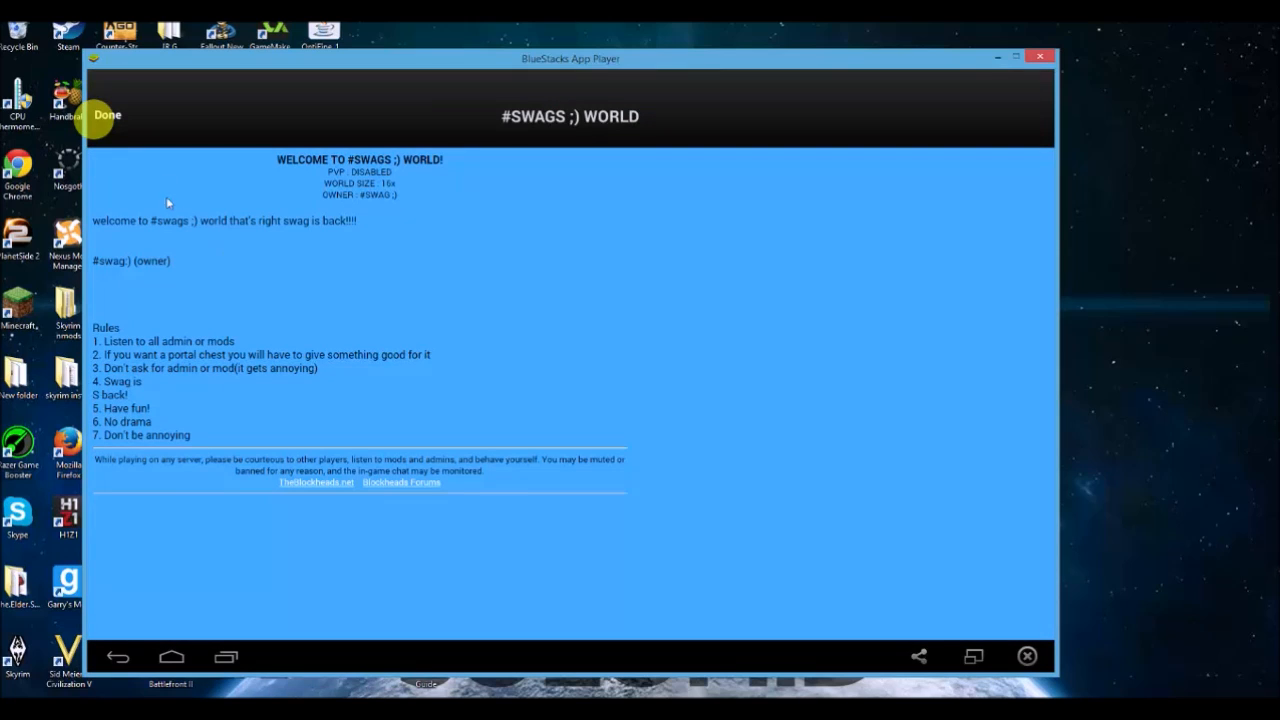
# Step: Close the #SWAGS ;) WORLD welcome notes and spawn into the server world
pyautogui.click(108, 116)
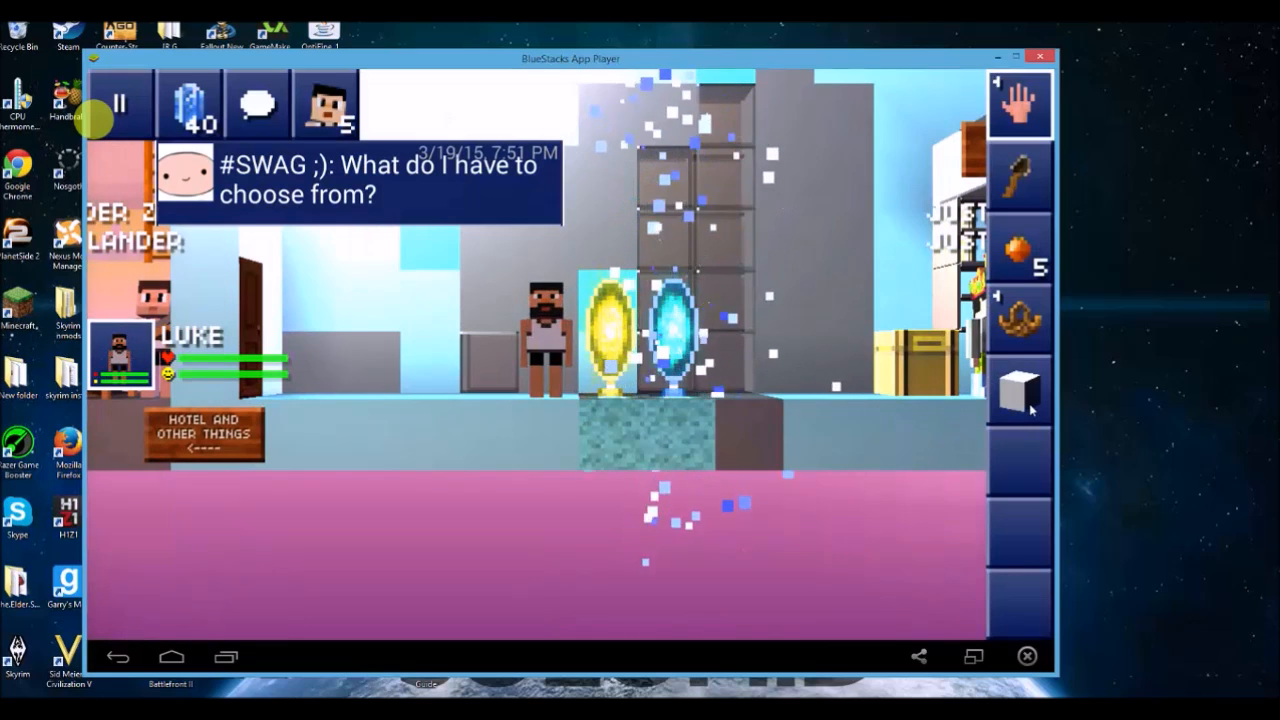
pyautogui.click(1020, 396)
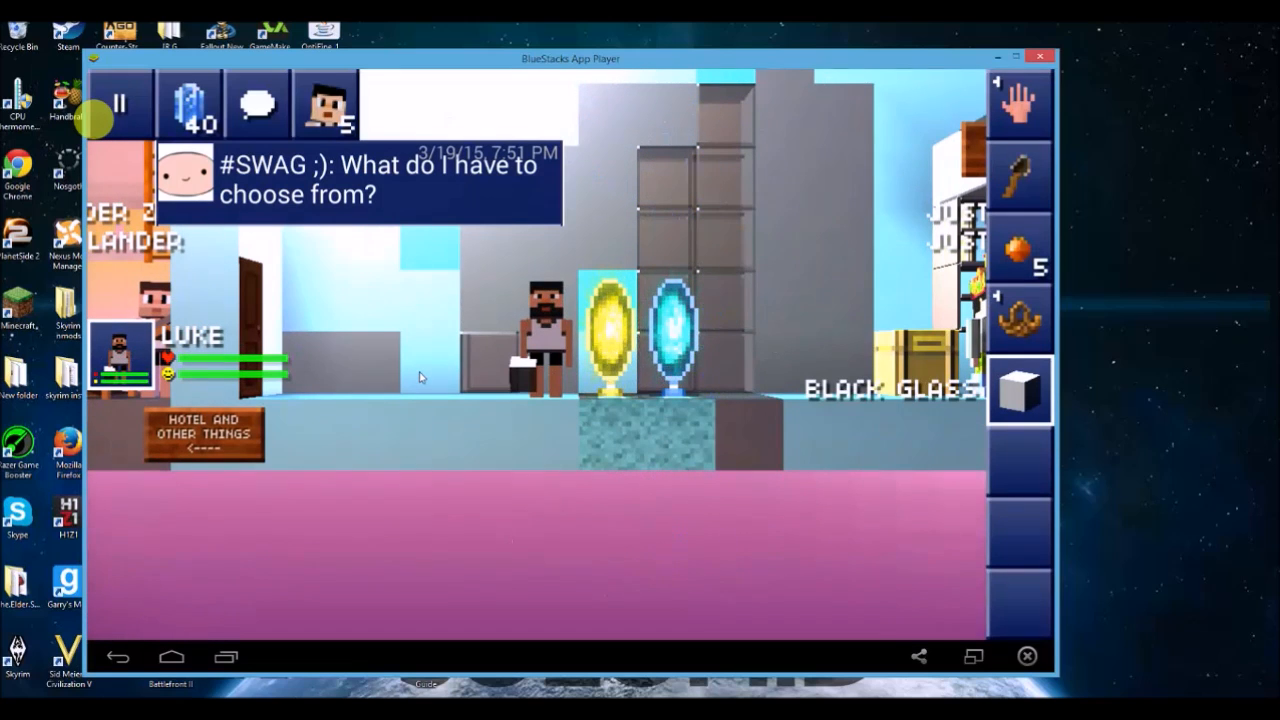